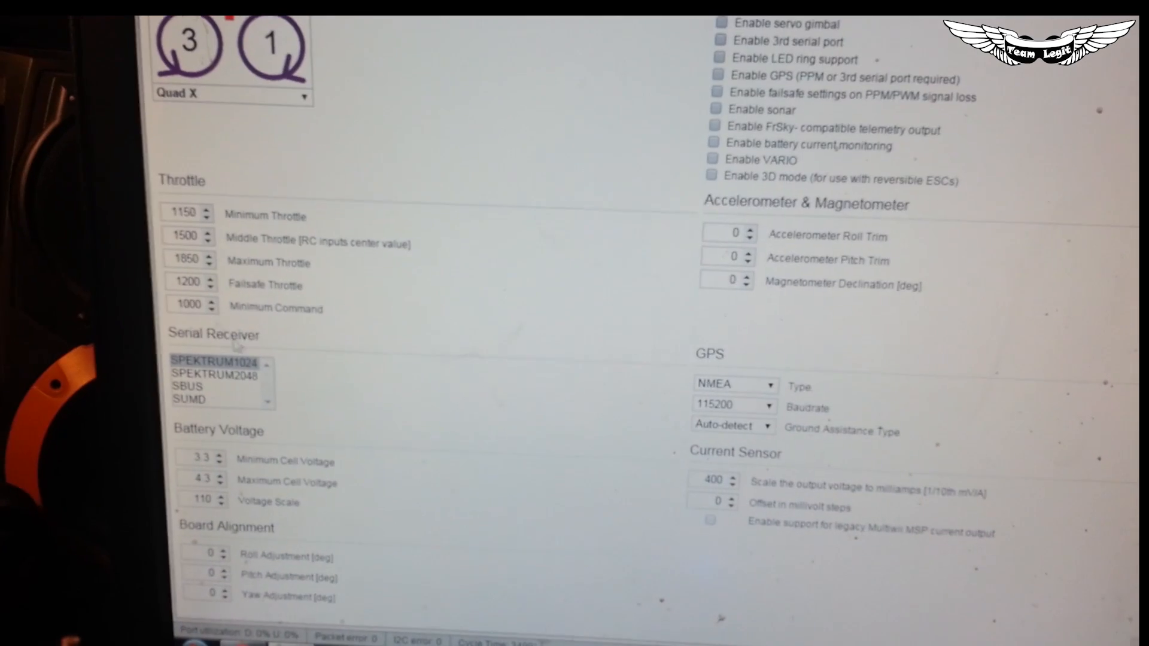
Step: Save the board alignment with yaw adjustment at 90 degrees
scroll(up, 3)
text(90)
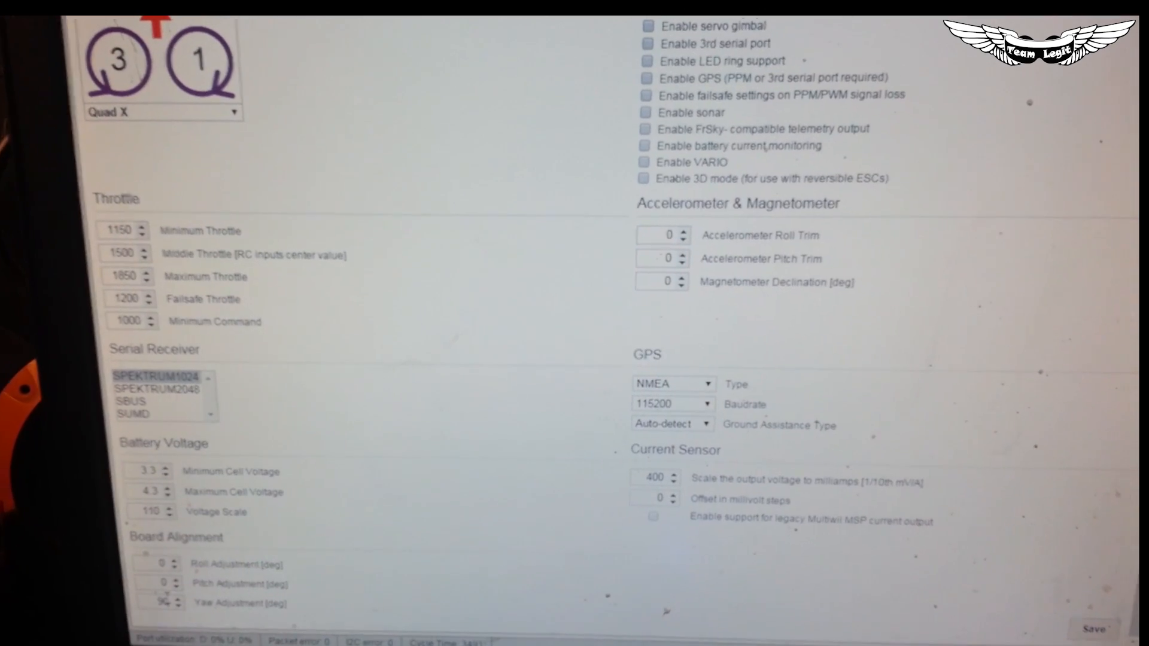
click(1112, 629)
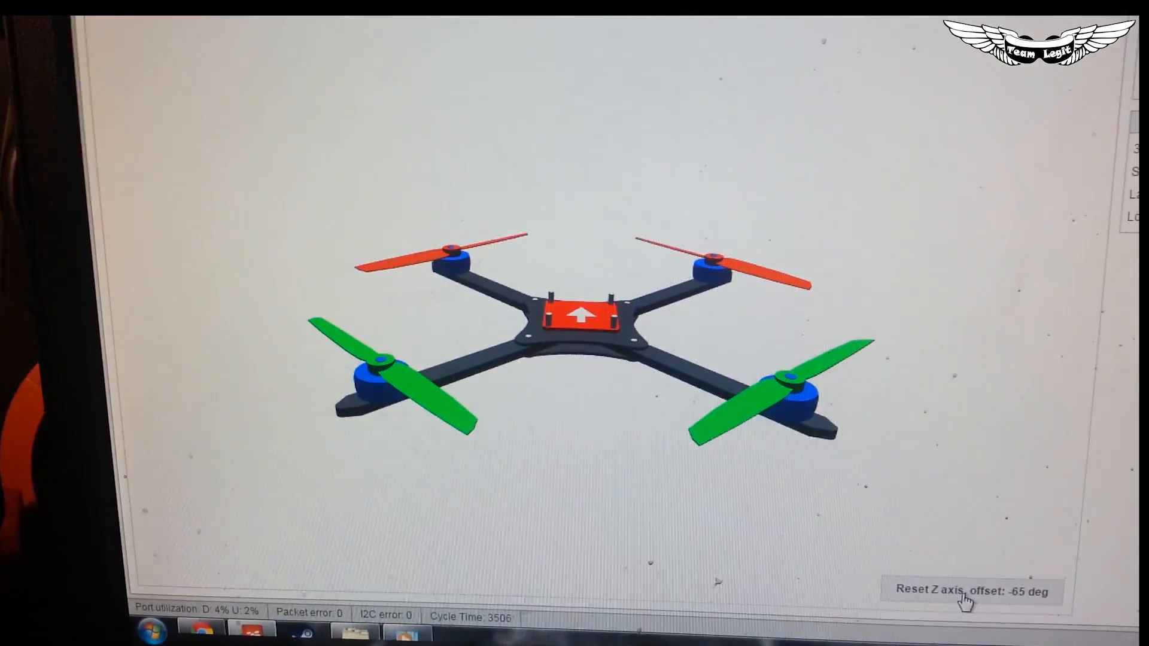
Step: Reset the Z axis twice so the quad model's heading tracks the rotated board
click(965, 591)
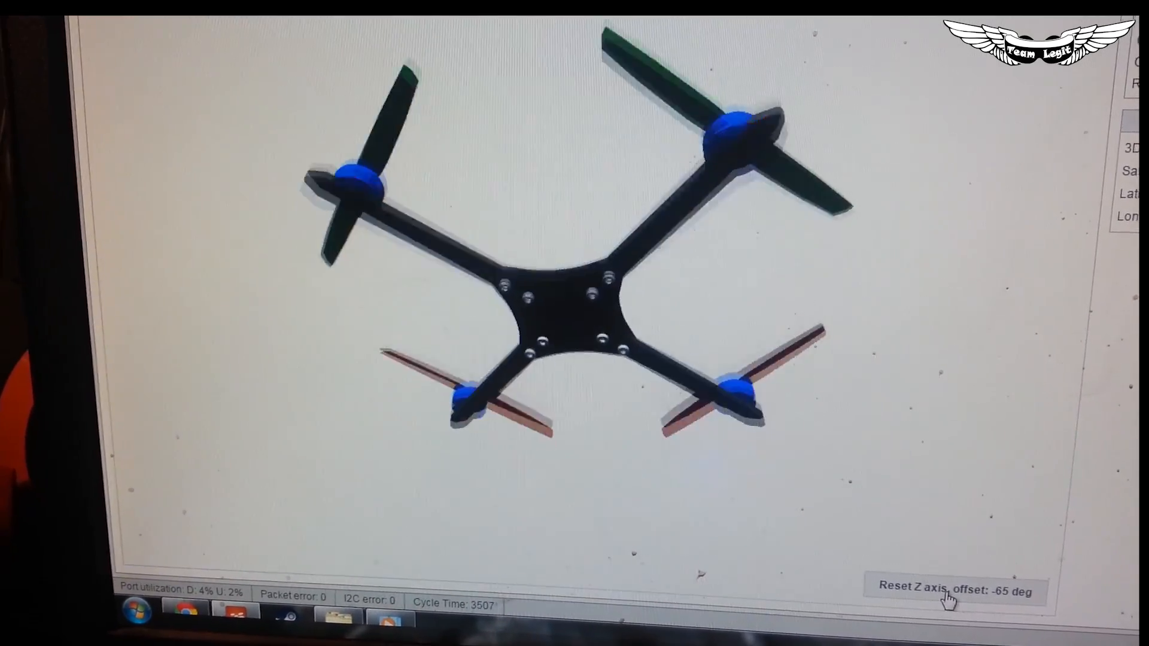
click(948, 592)
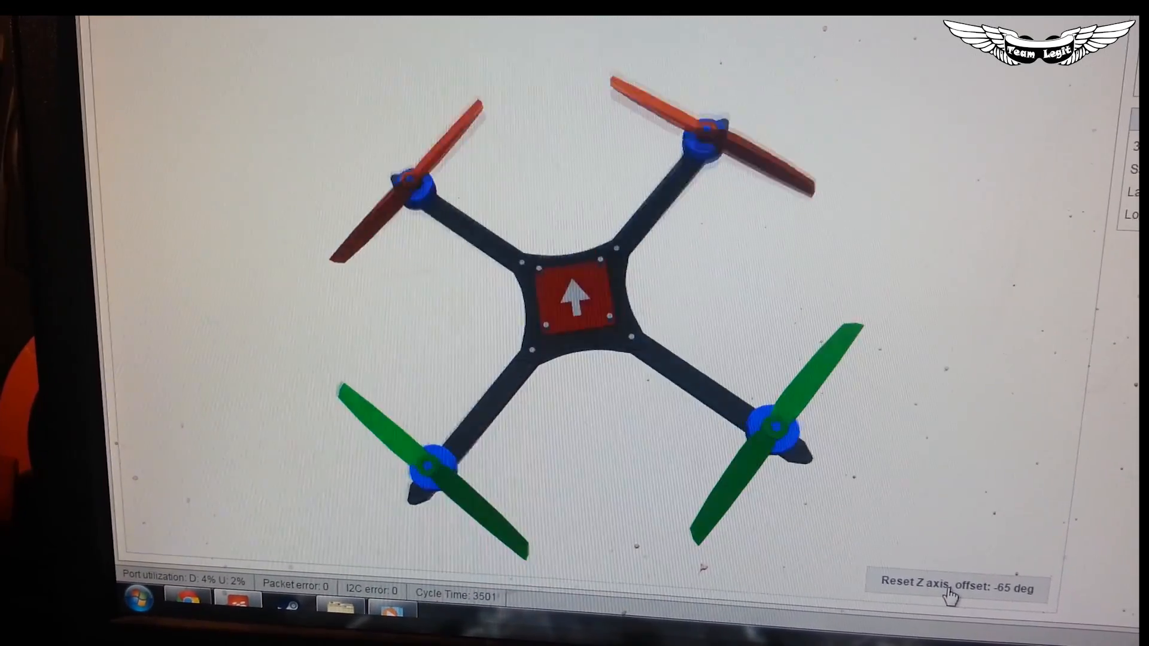